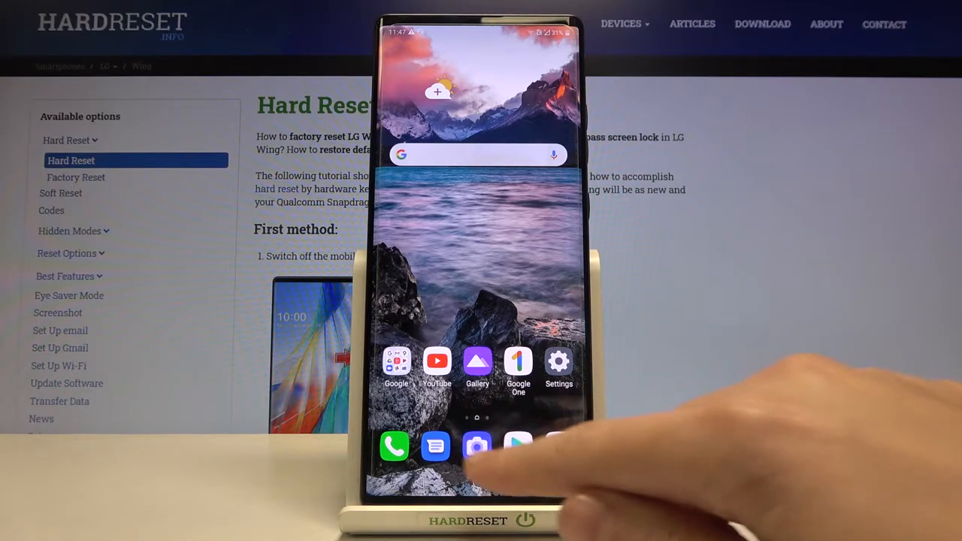
- Launch the LG Camera app from the home screen dock into photo mode
left_click(476, 447)
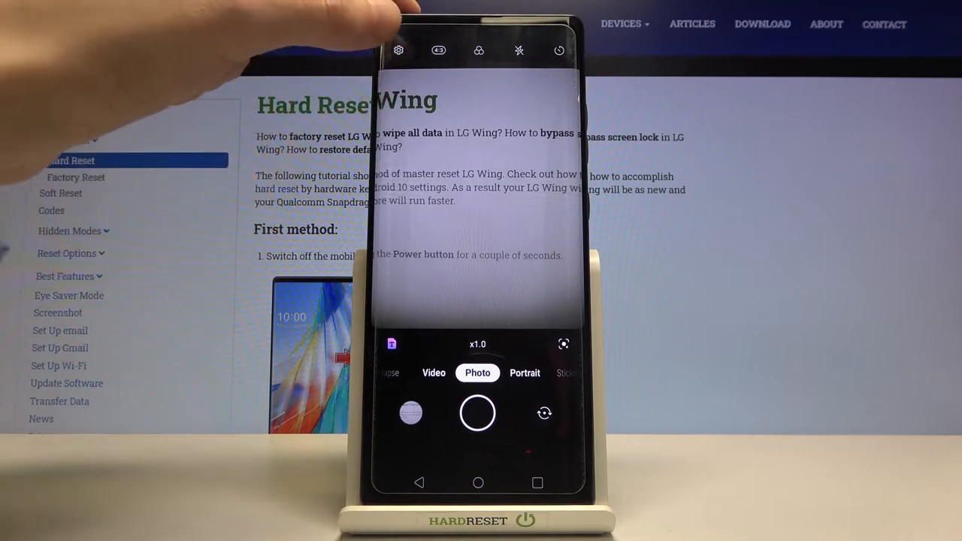
- Go into camera settings via the gear icon and scroll to Useful features
left_click(396, 51)
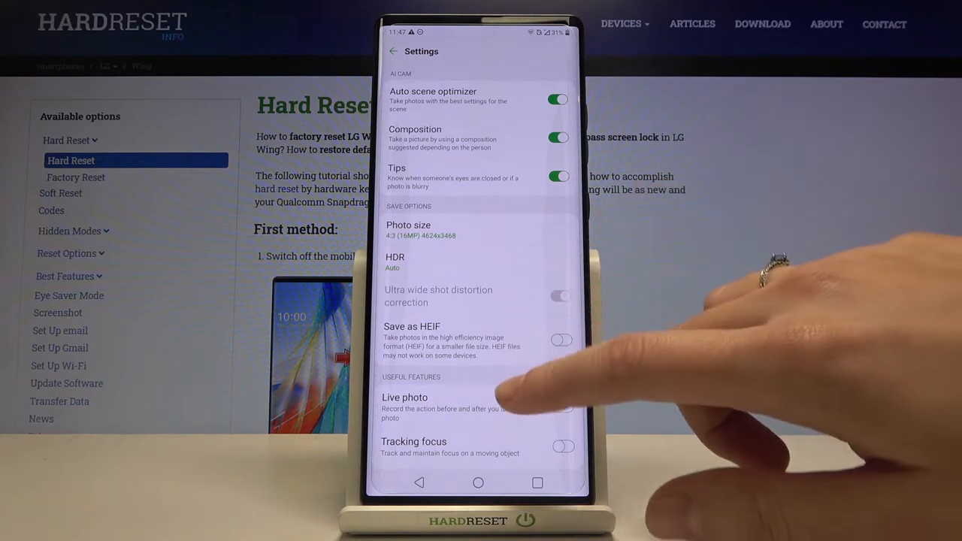
scroll("down", 3)
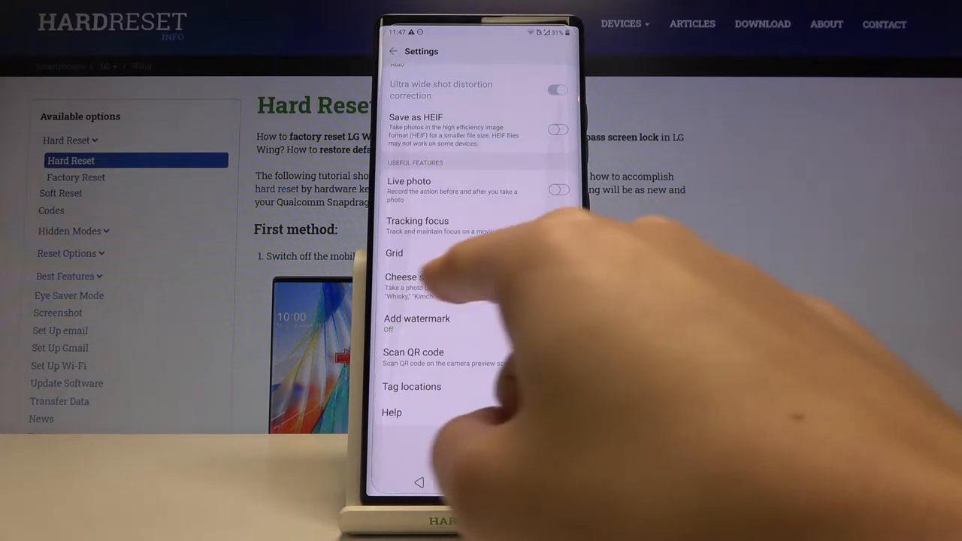
- Toggle Cheese shutter on, off, and on again so it ends enabled
left_click(560, 286)
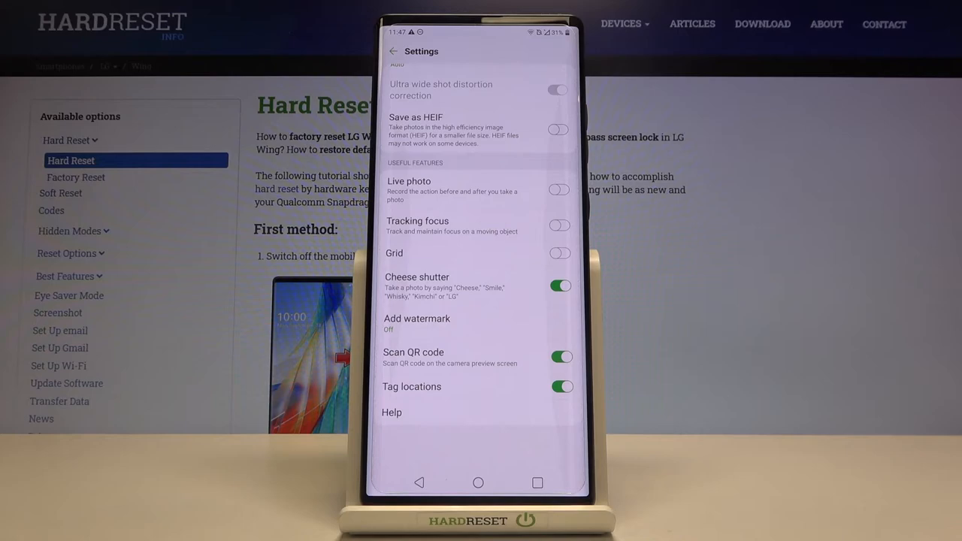
left_click(560, 282)
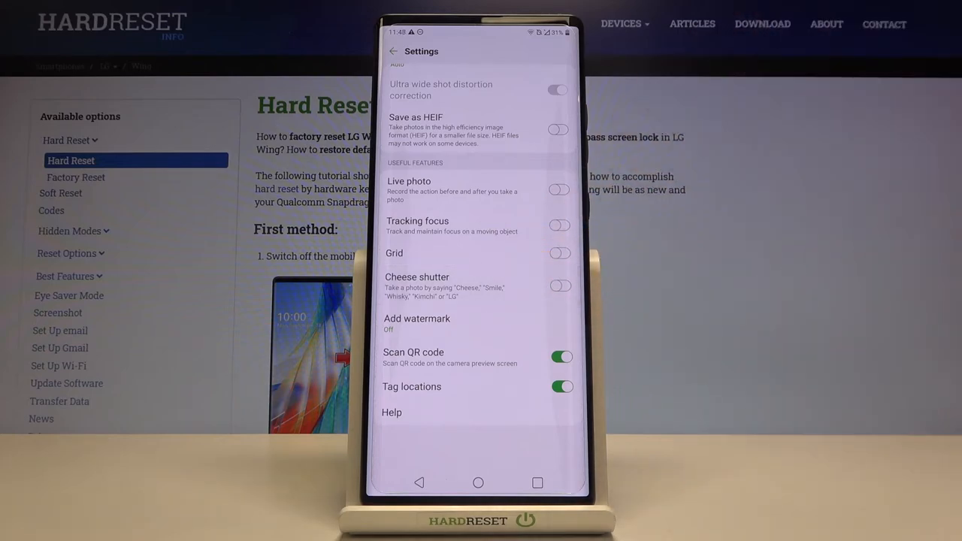
left_click(559, 285)
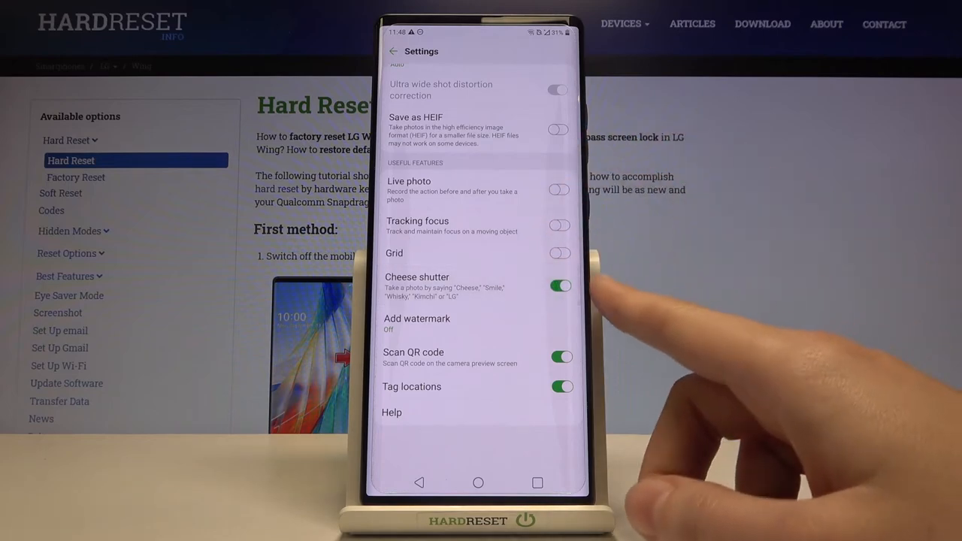